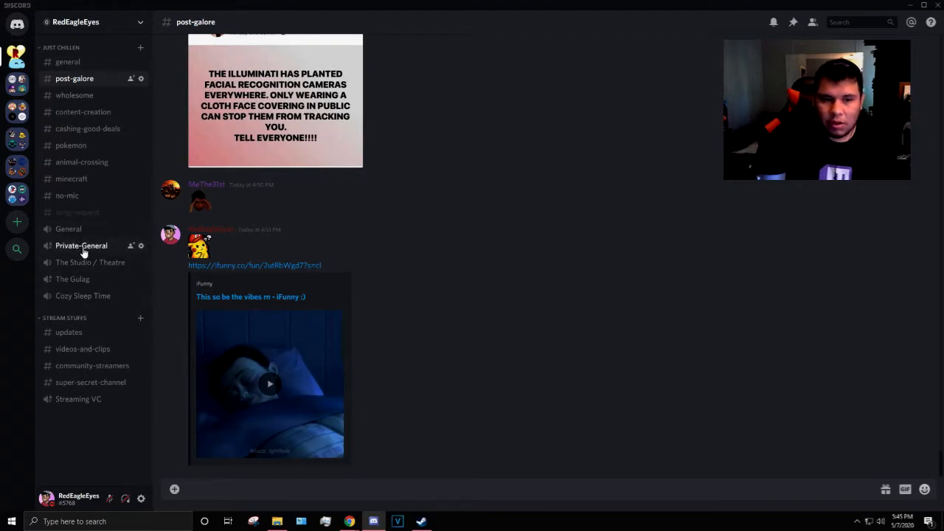
Join the Private-General voice channel so screen sharing becomes available
click(81, 245)
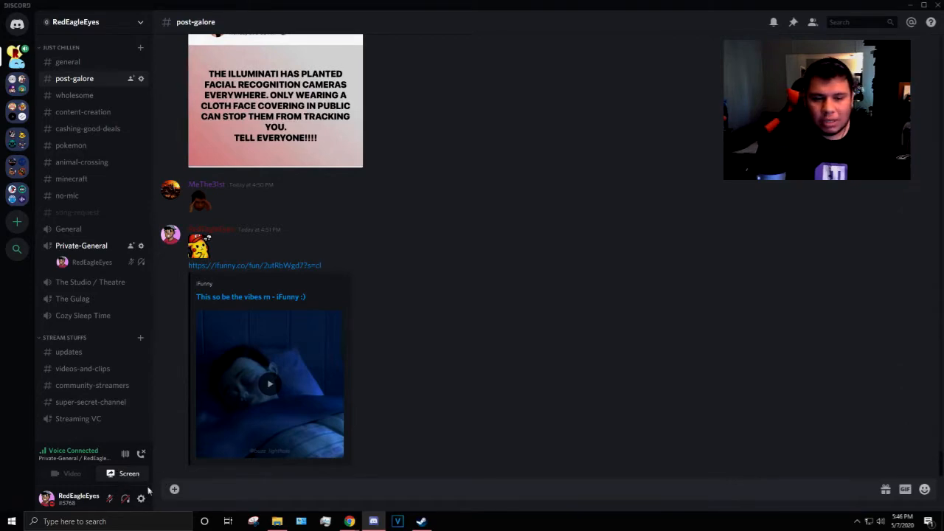
click(130, 474)
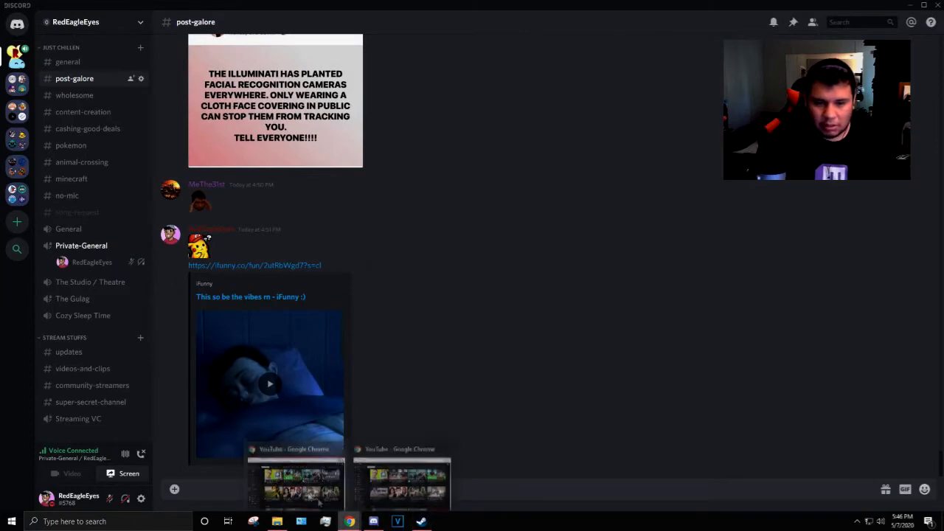
Bring Chrome forward with the Gnocchi | Basics with Babish video, then return to Discord
click(295, 484)
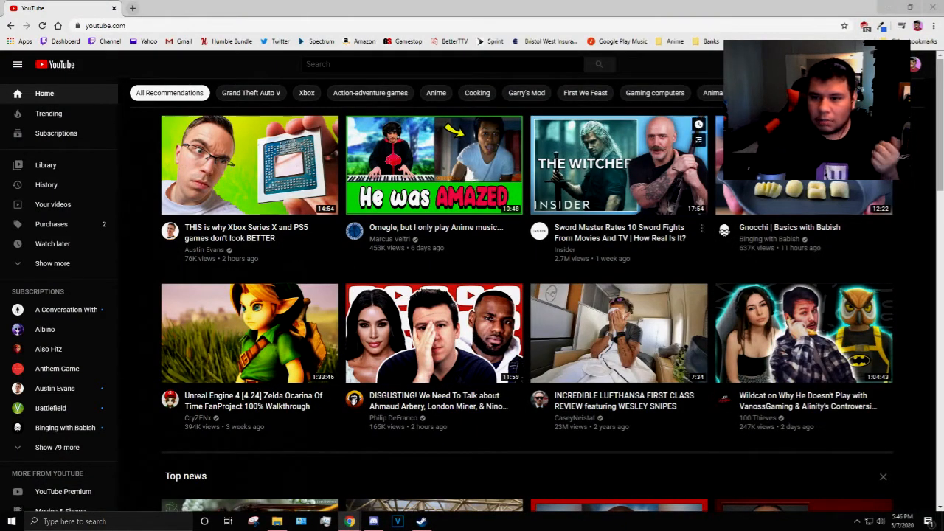
click(803, 165)
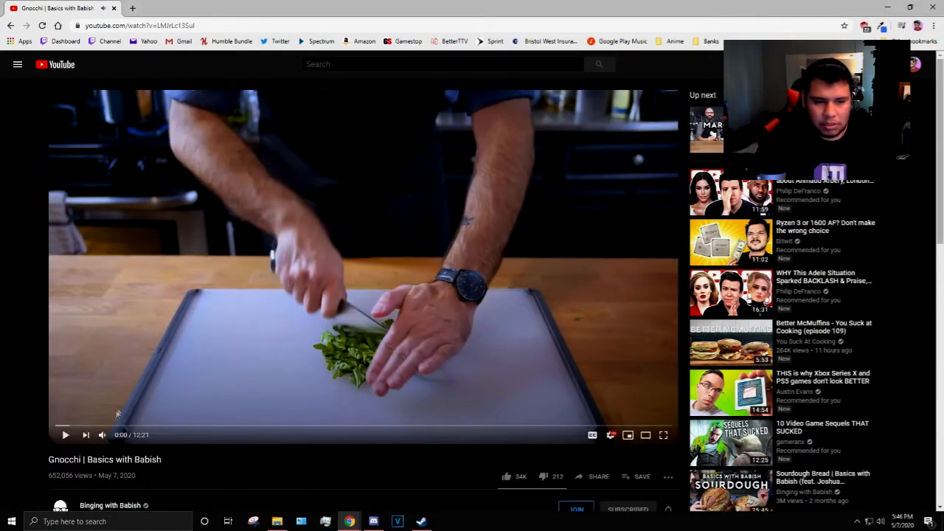
click(373, 523)
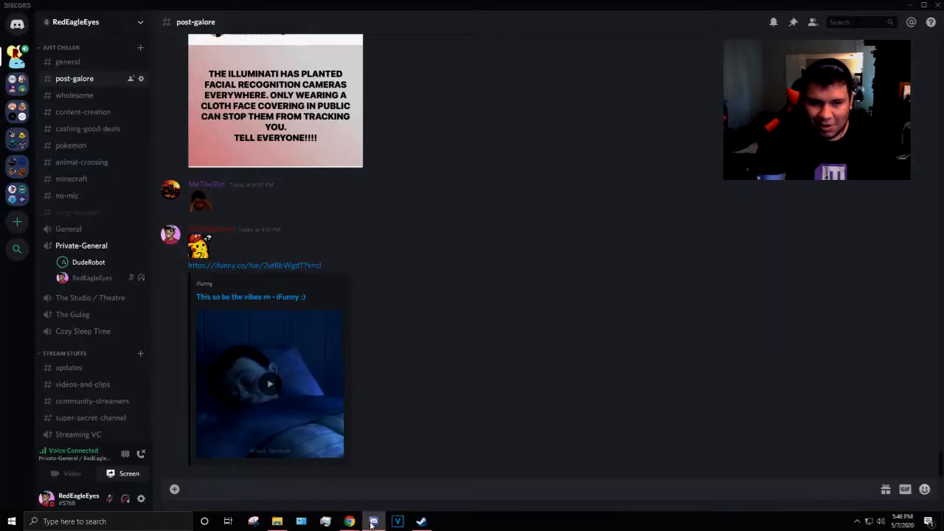
Switch between the Gnocchi video and Discord so Go Live lists it as a shareable window
click(348, 522)
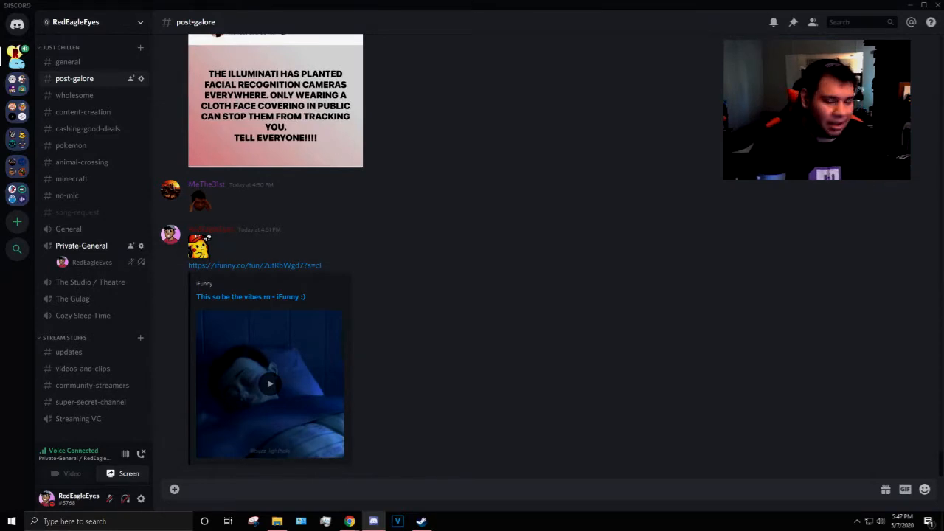
mouse_move(599, 363)
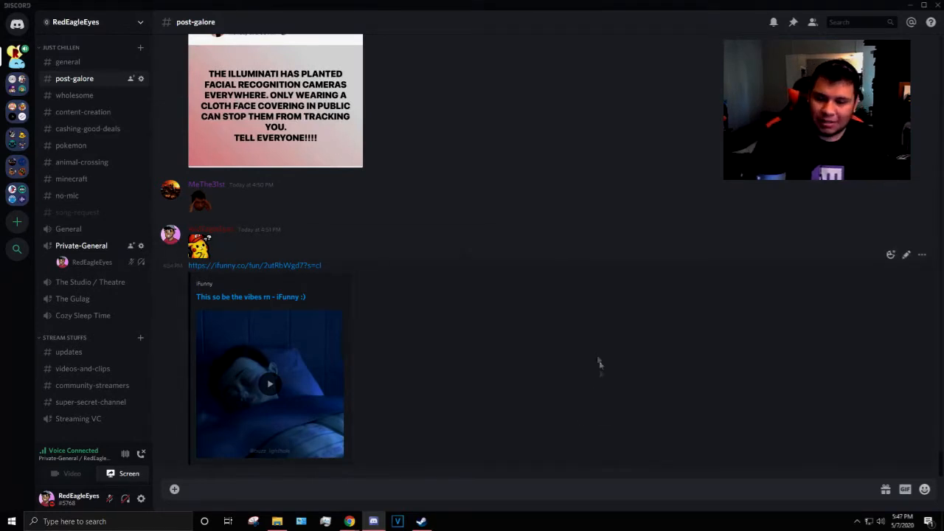
click(350, 522)
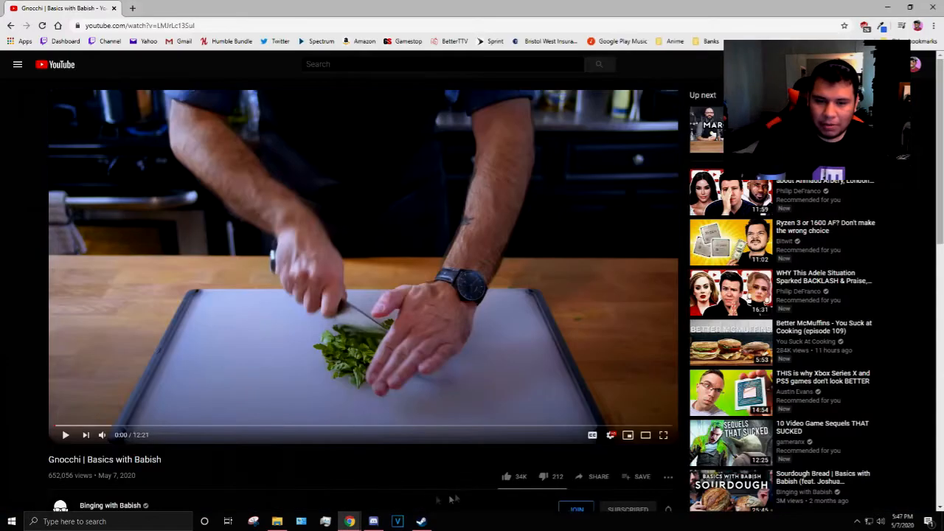
click(64, 434)
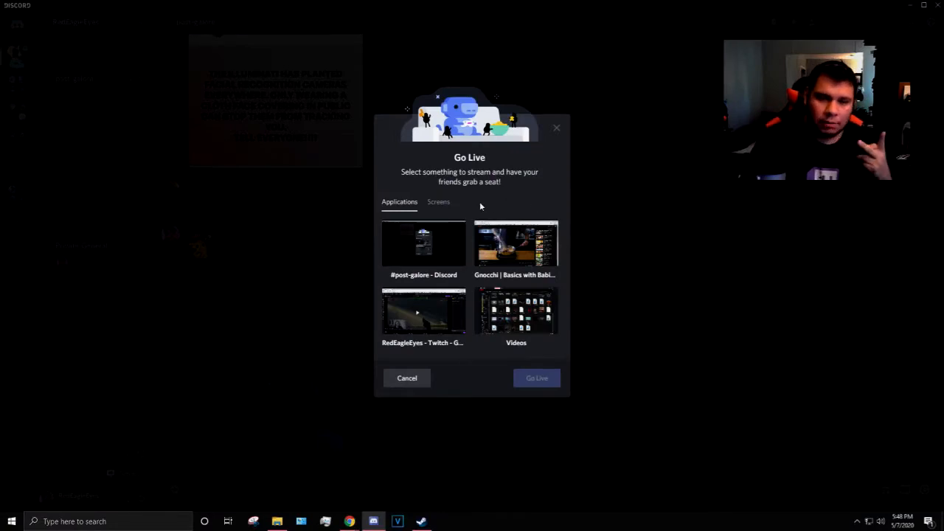
Choose the Gnocchi | Basics with Babish Chrome window as the stream source for Private-General
click(438, 201)
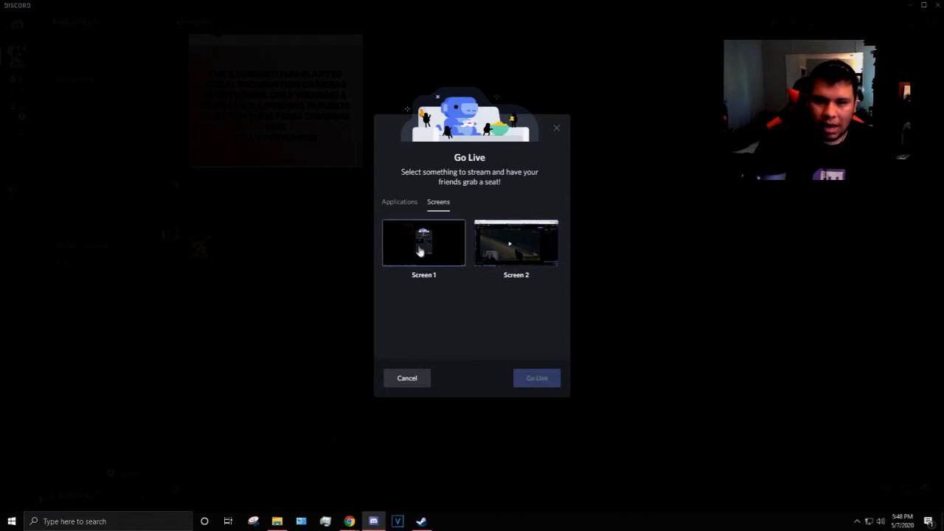
click(537, 378)
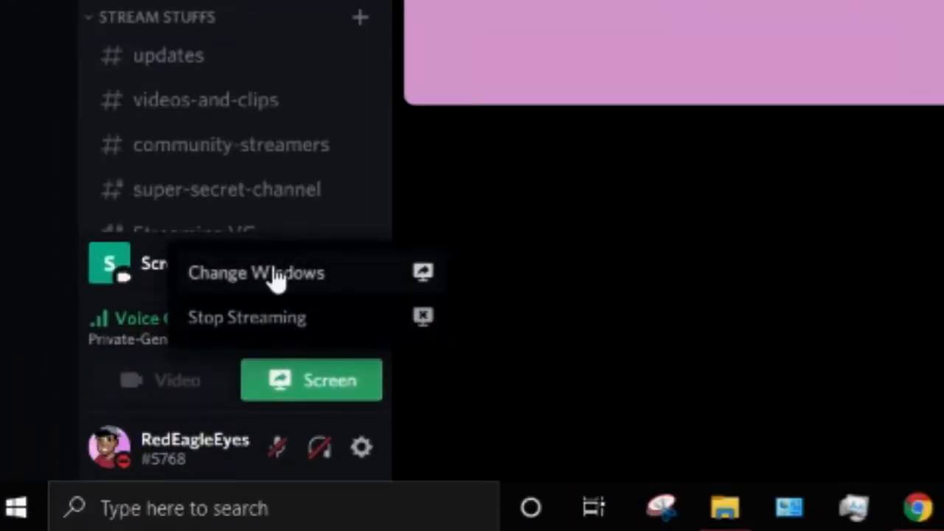
click(256, 272)
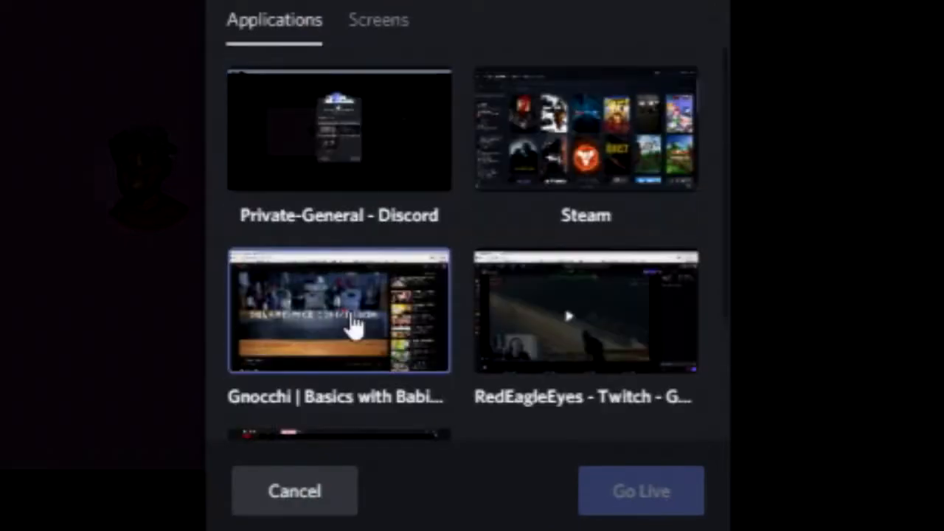
click(340, 310)
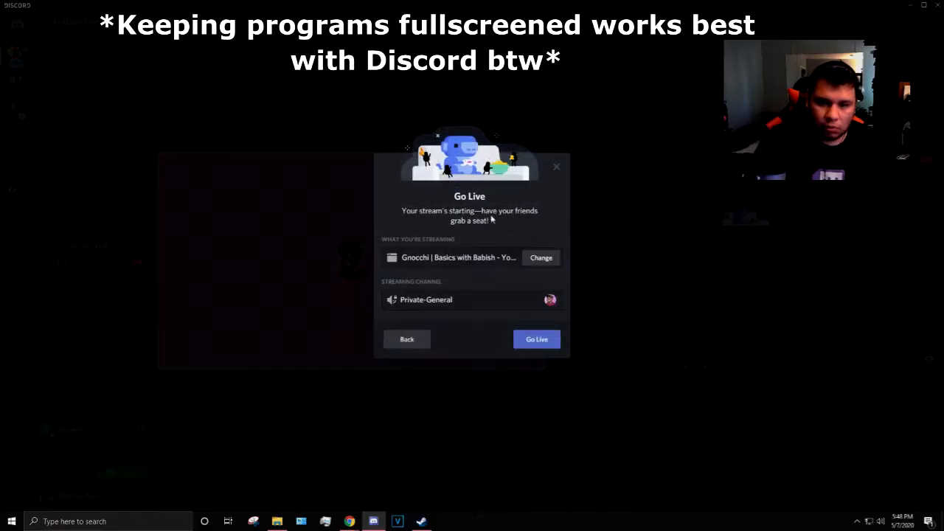
Go live with the Gnocchi window, browse the Margaritas video comments, and bring Steam forward
click(537, 338)
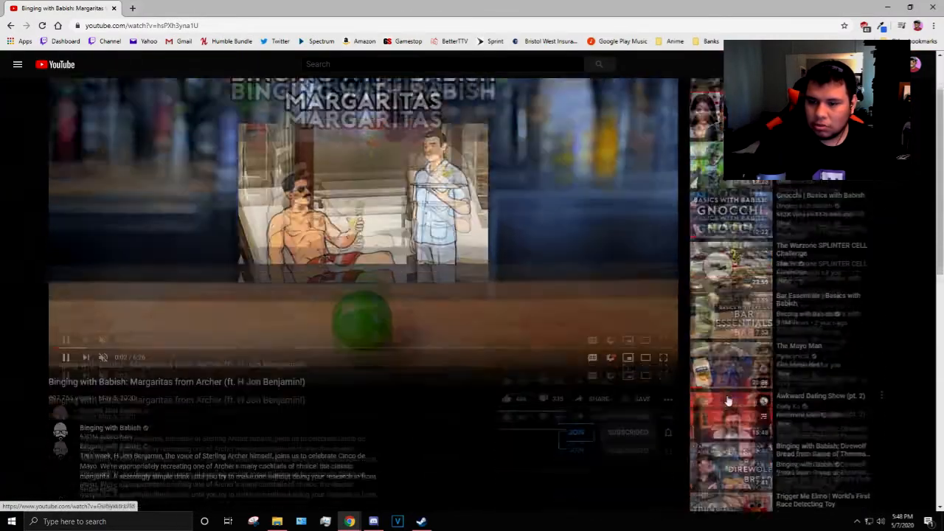
scroll(down, 3)
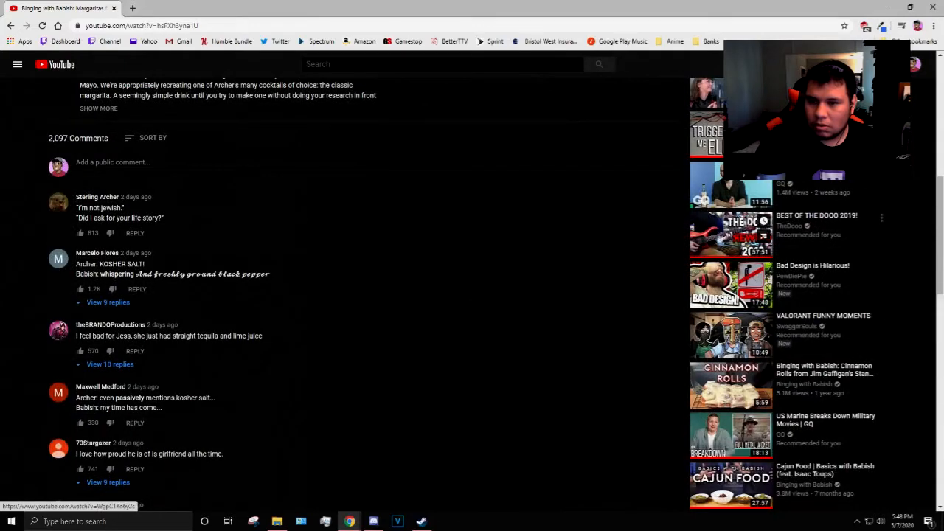
click(731, 234)
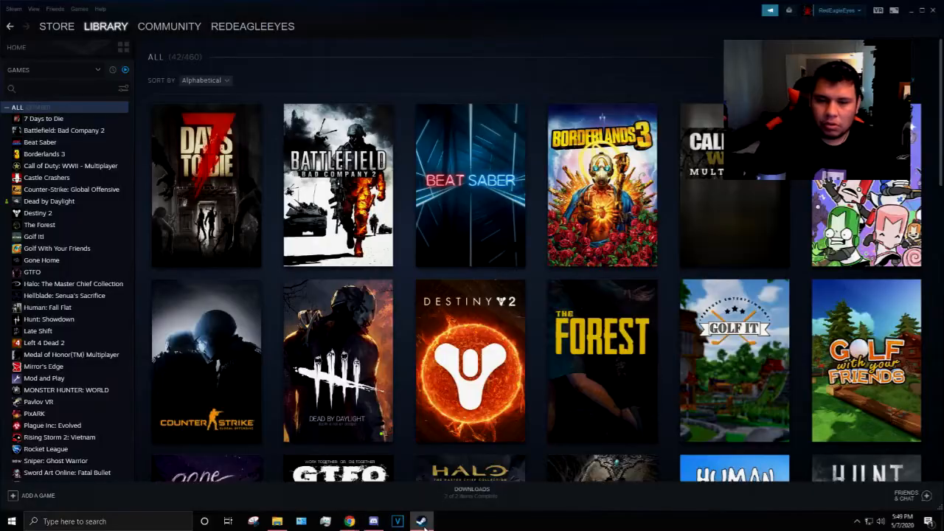
mouse_move(207, 186)
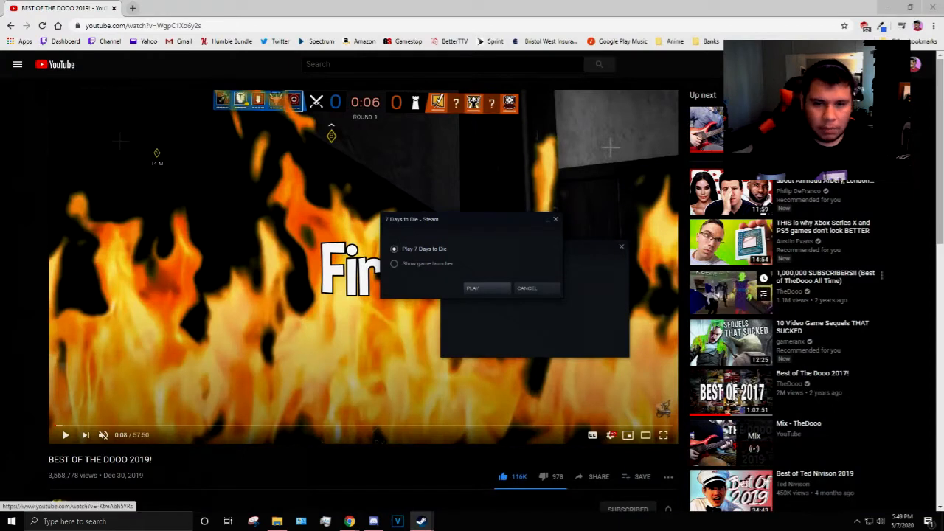
Launch 7 Days to Die from the Steam play dialog
click(473, 288)
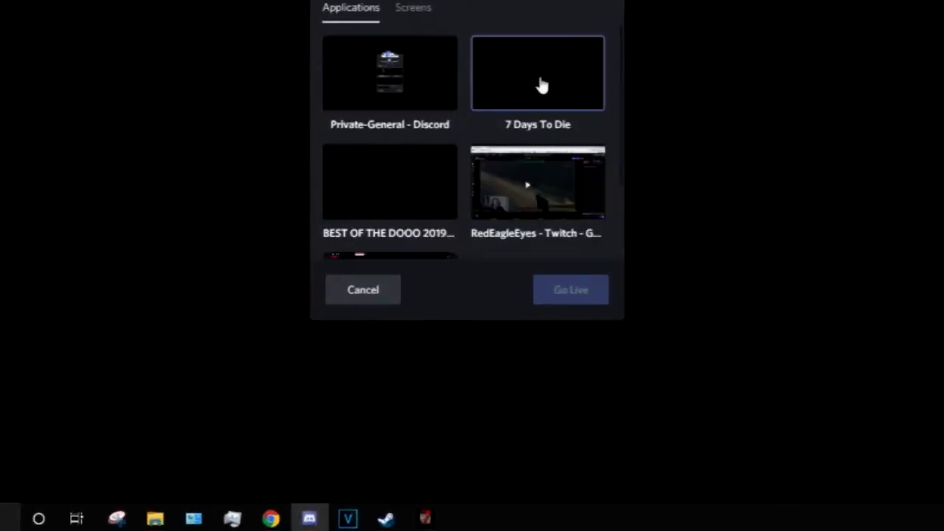
Switch the stream to the 7 Days To Die window and return to the Private-General call
click(570, 289)
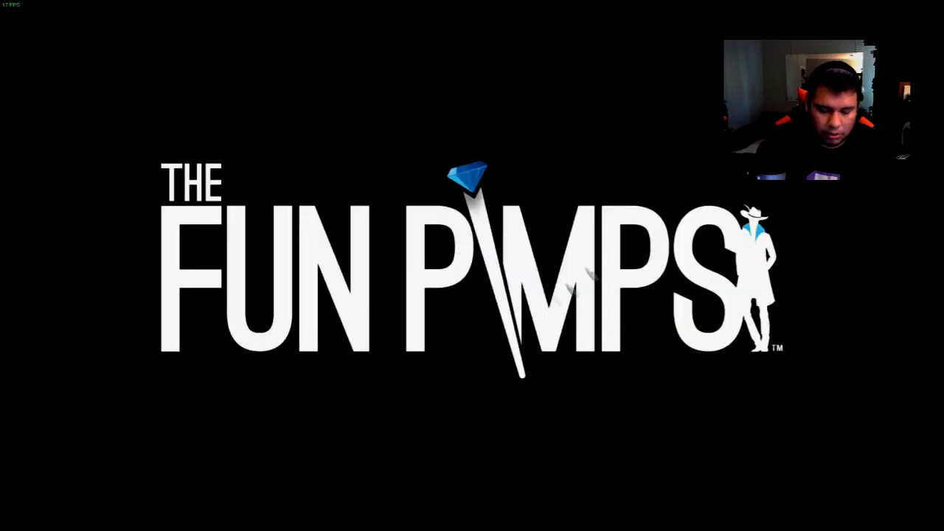
click(12, 522)
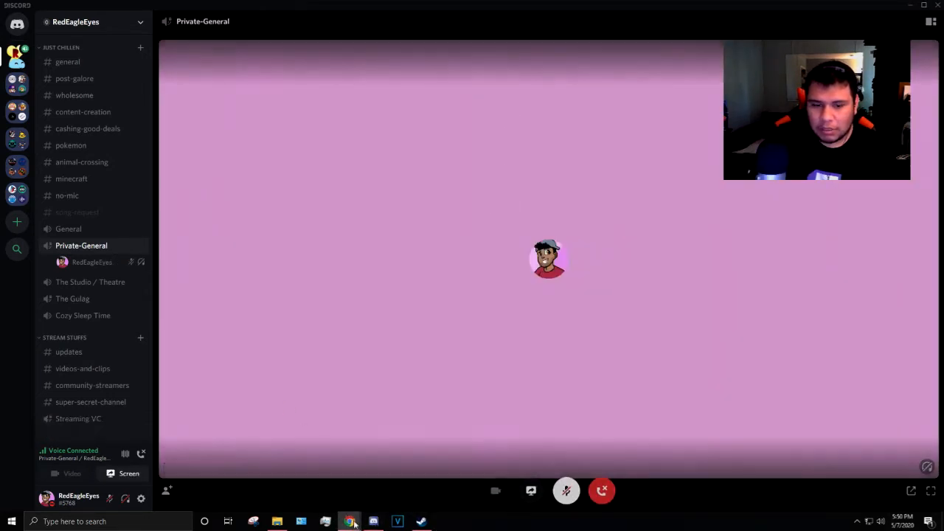
Bring up the local Hollow Knight gameplay mp4 playing in Chrome
click(349, 523)
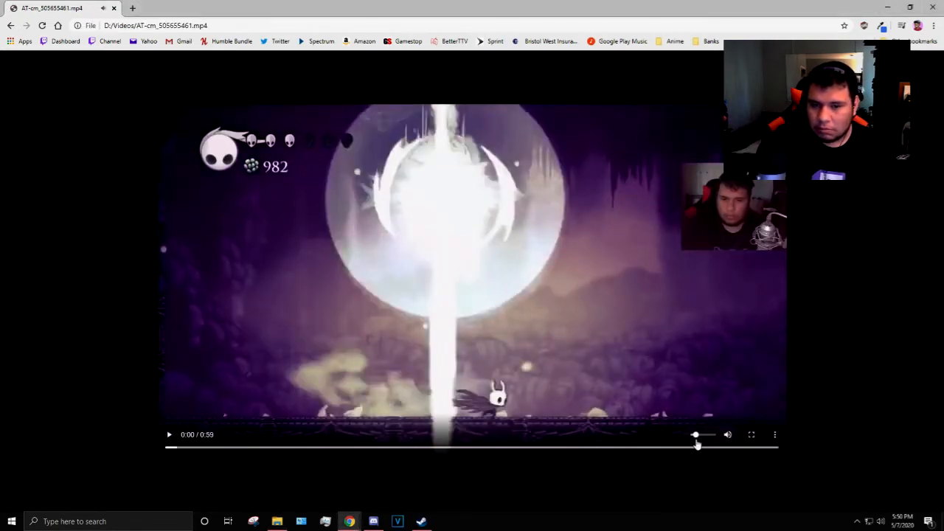
Play the Mischief Maker.mp3 file in Chrome's built-in audio player
click(168, 433)
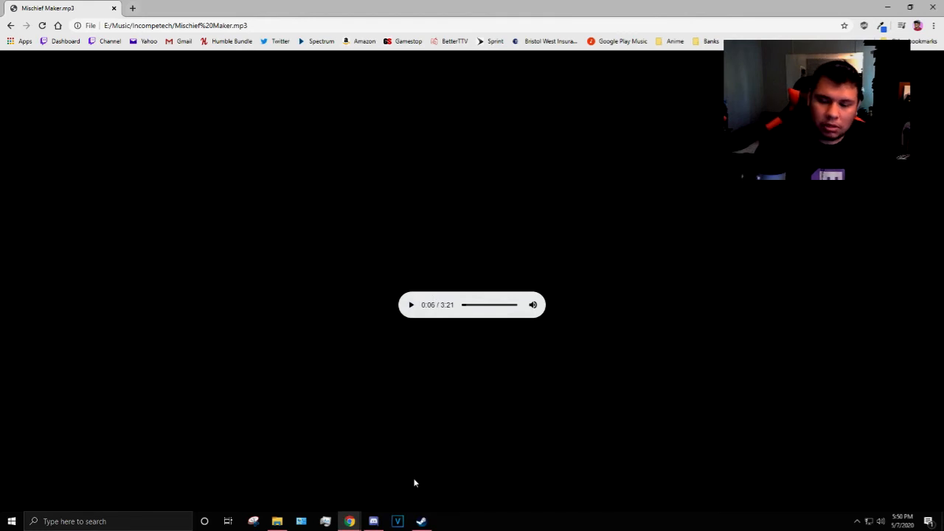
Bring Discord's post-galore channel back to the front while still connected to Private-General
click(373, 522)
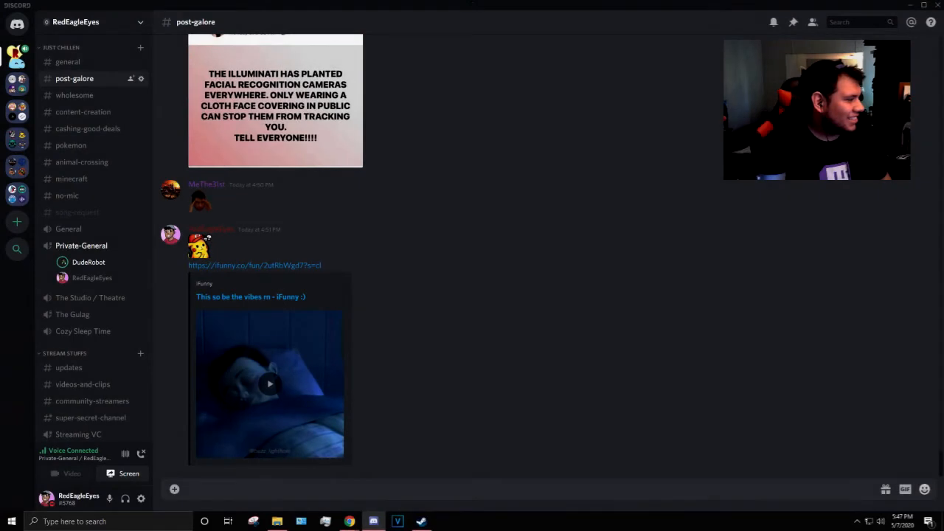